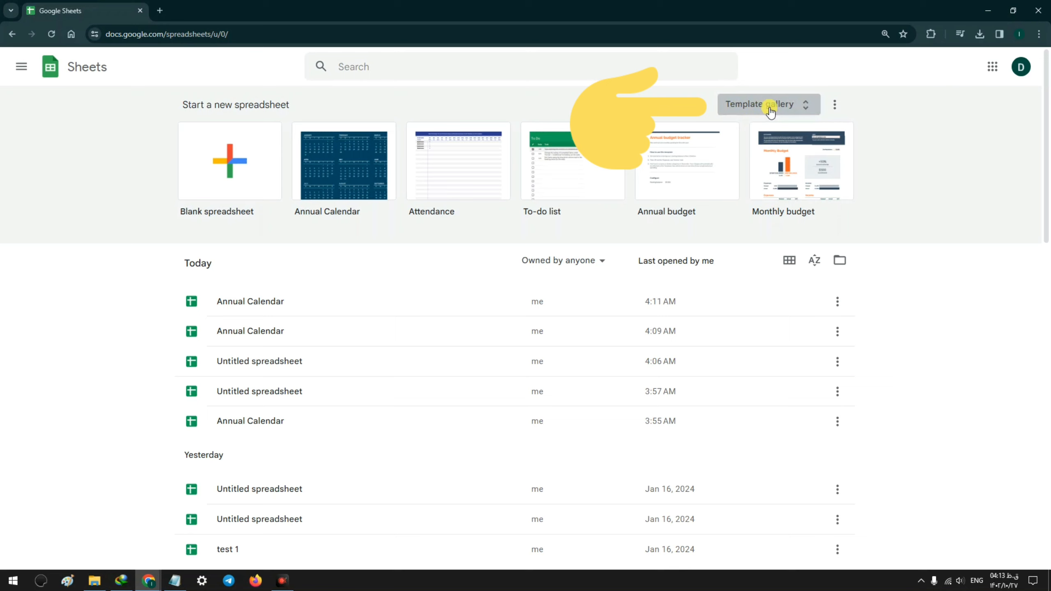
Expand the Sheets template gallery to show all personal templates
{"action": "left_click", "coordinate": [767, 105]}
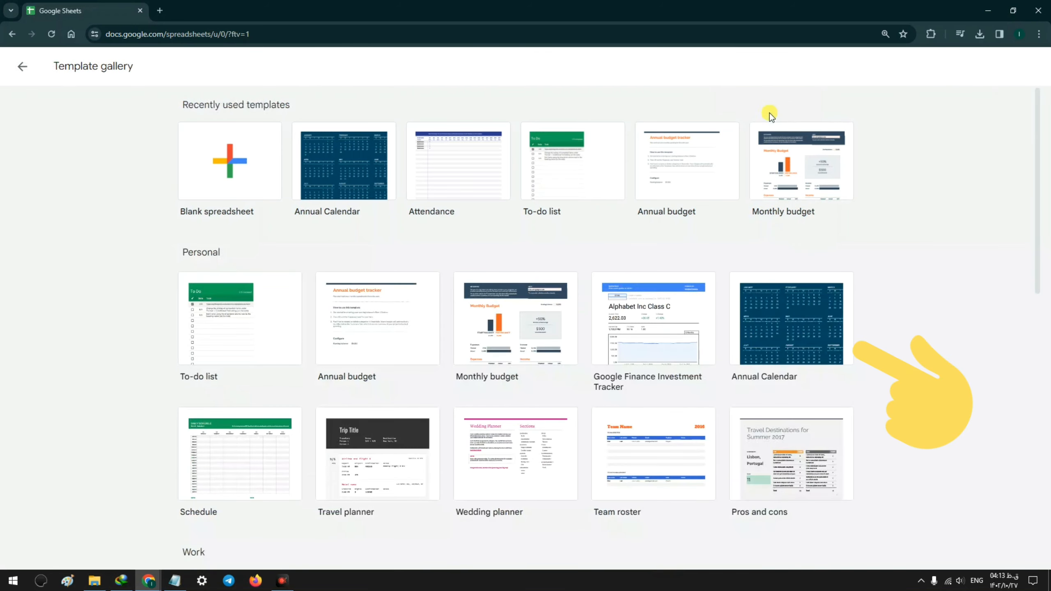
{"action": "mouse_move", "coordinate": [752, 389]}
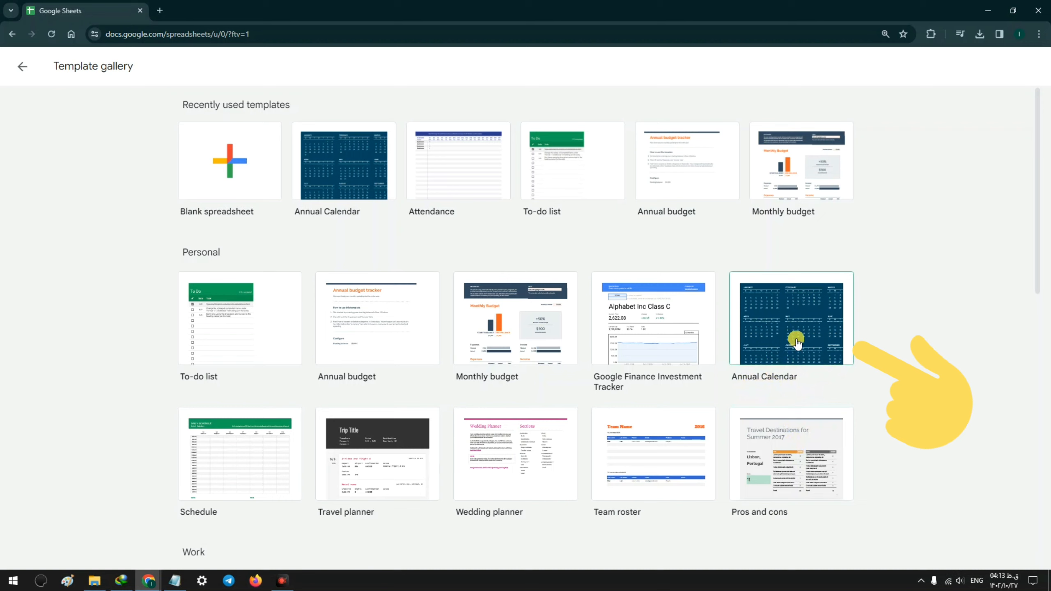
Create a new spreadsheet from the Annual Calendar template and view the 2024 overview
{"action": "left_click", "coordinate": [792, 319]}
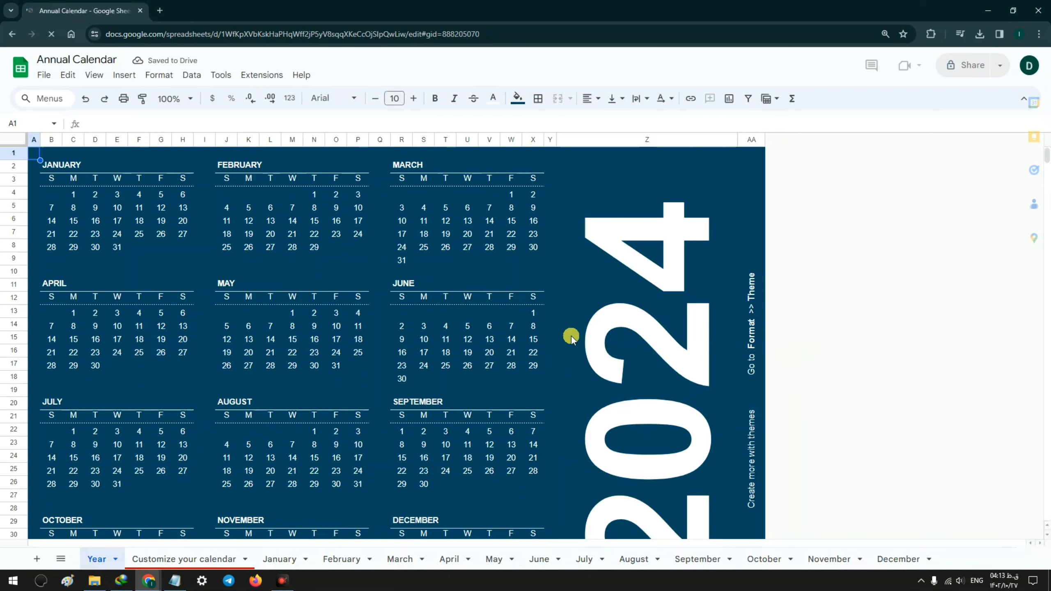
{"action": "scroll", "scroll_direction": "down", "scroll_amount": 3}
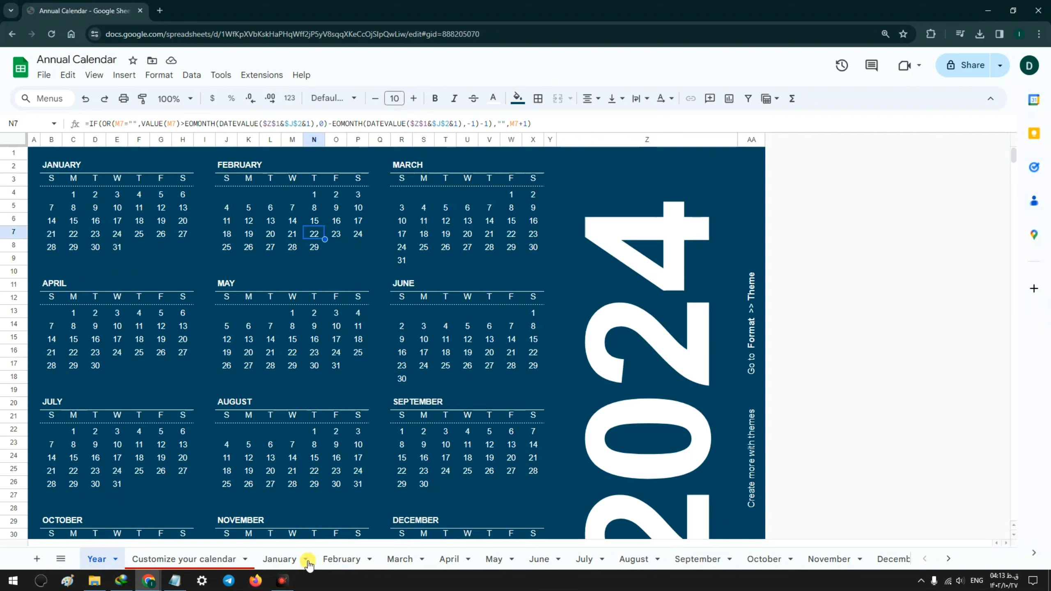
{"action": "left_click", "coordinate": [280, 558]}
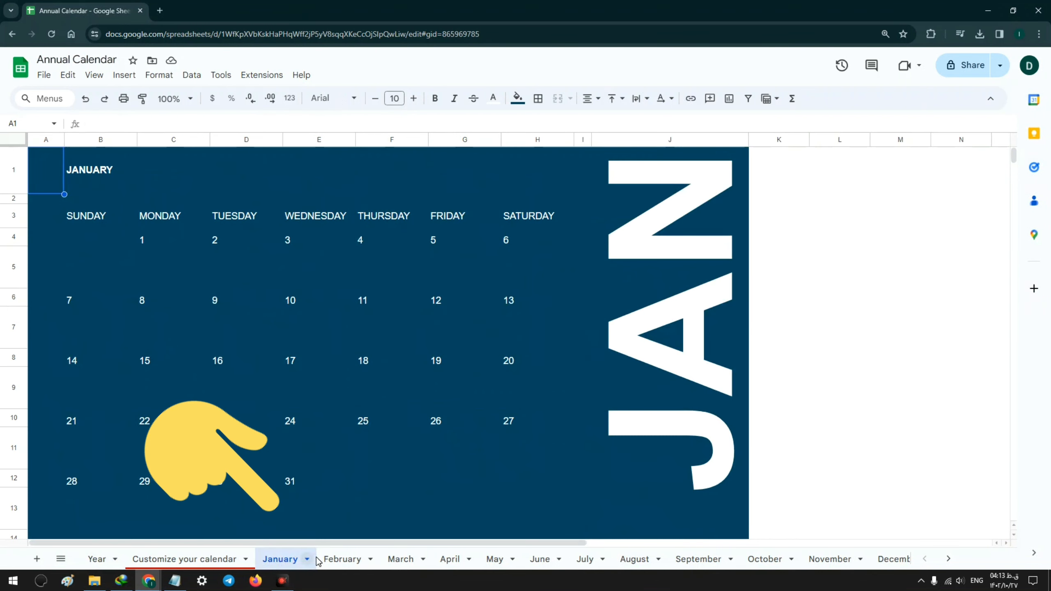
{"action": "left_click", "coordinate": [400, 558]}
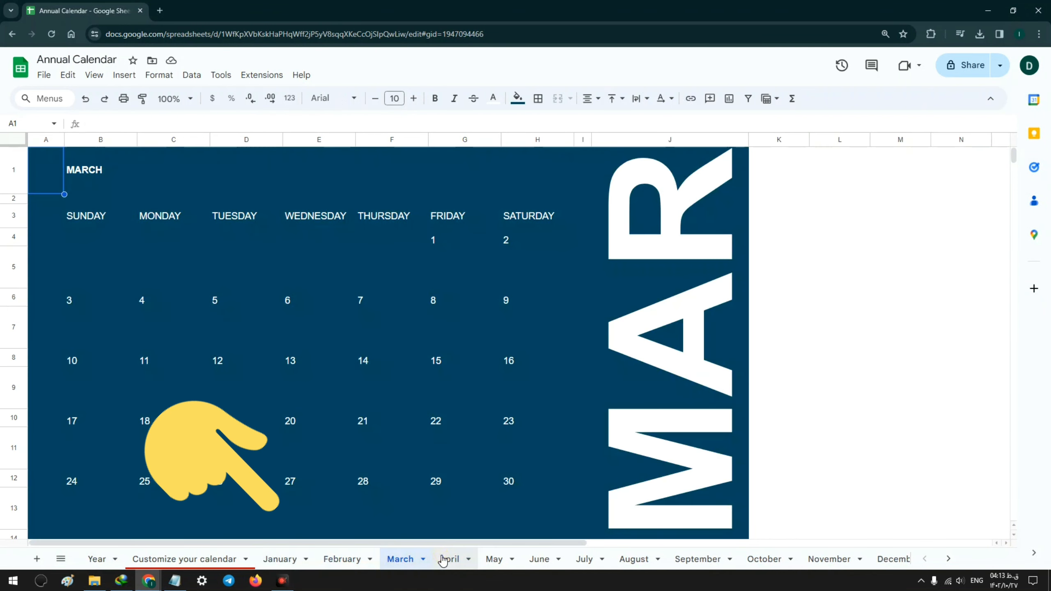
{"action": "left_click", "coordinate": [582, 559]}
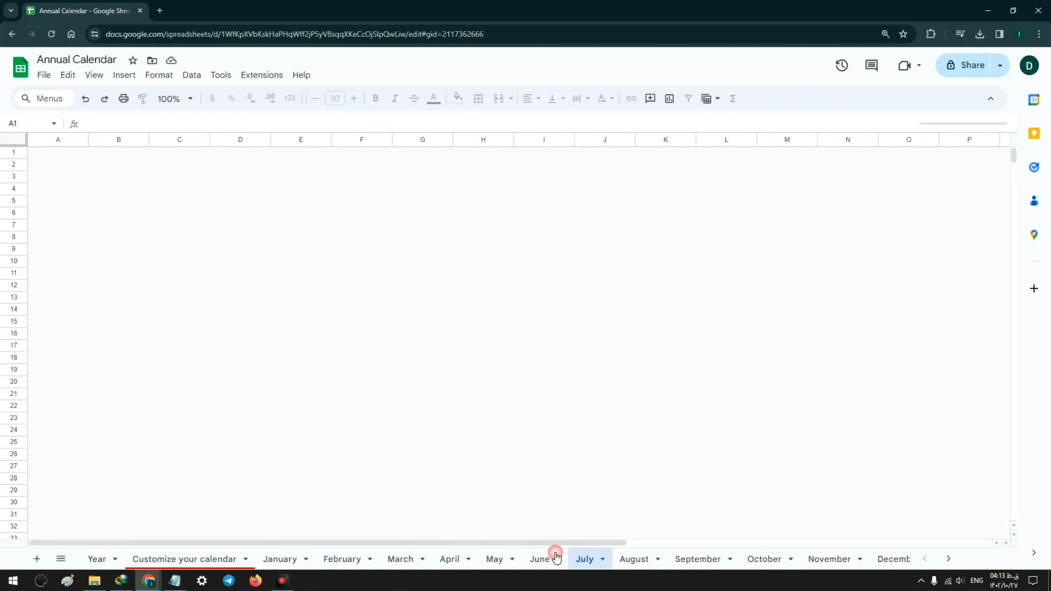
{"action": "left_click", "coordinate": [583, 559]}
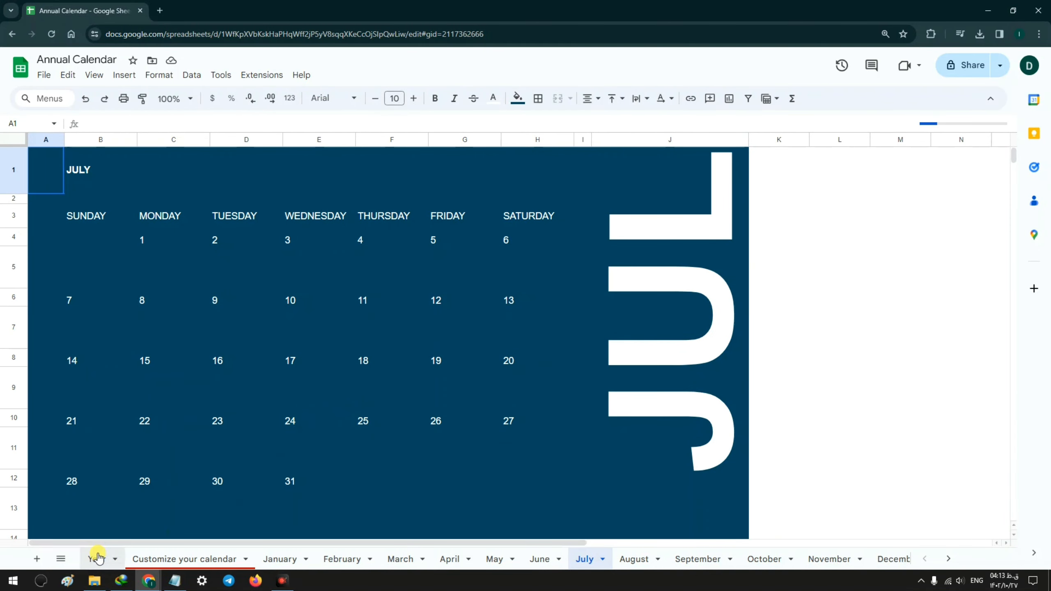
{"action": "left_click", "coordinate": [95, 558]}
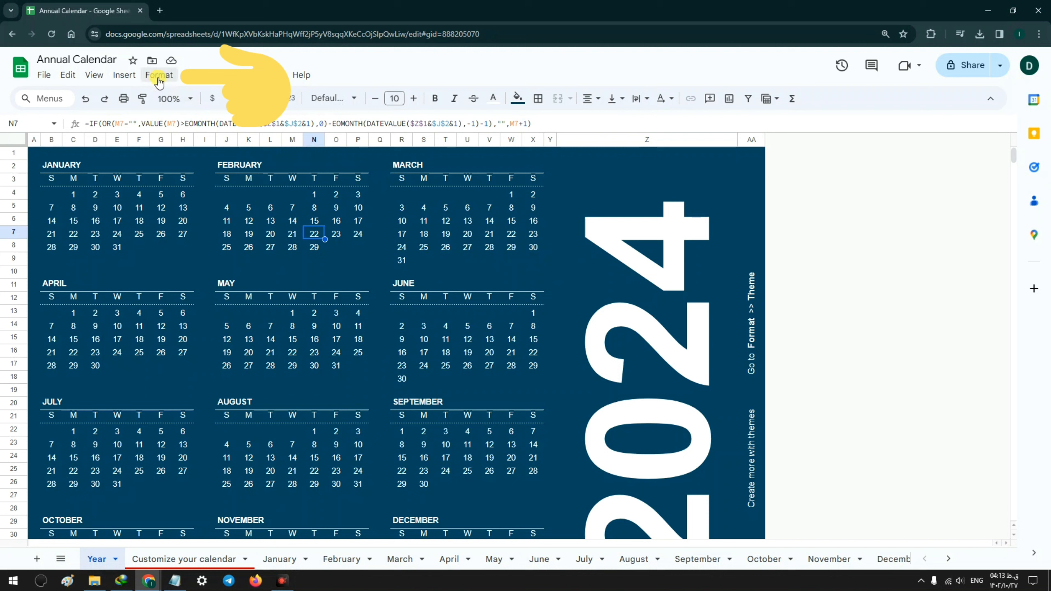
Apply the blue Ocean theme to the 2024 calendar from Format > Theme
{"action": "left_click", "coordinate": [159, 74]}
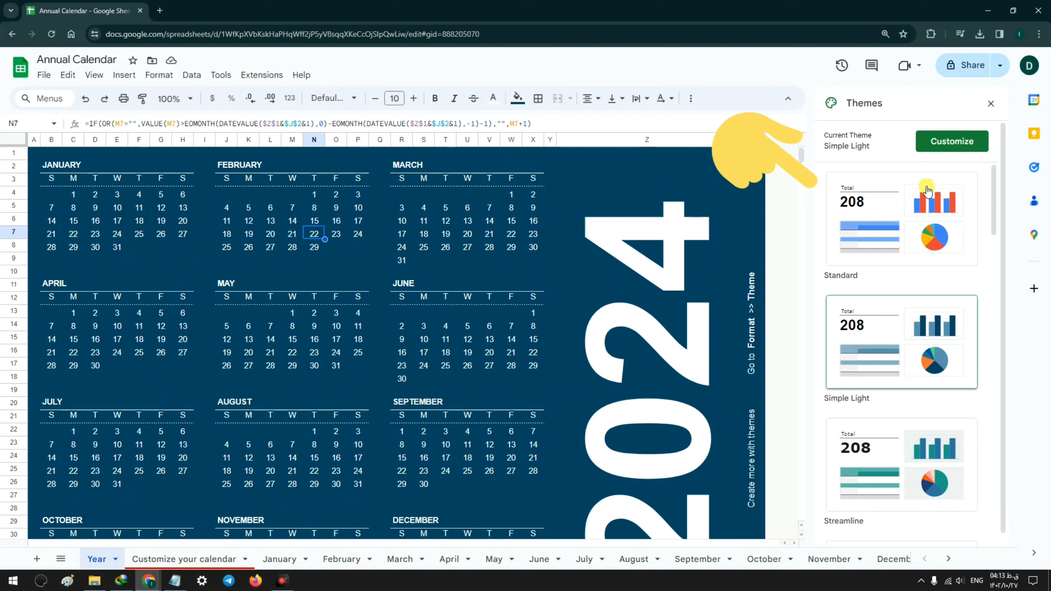
{"action": "scroll", "scroll_direction": "down", "scroll_amount": 3}
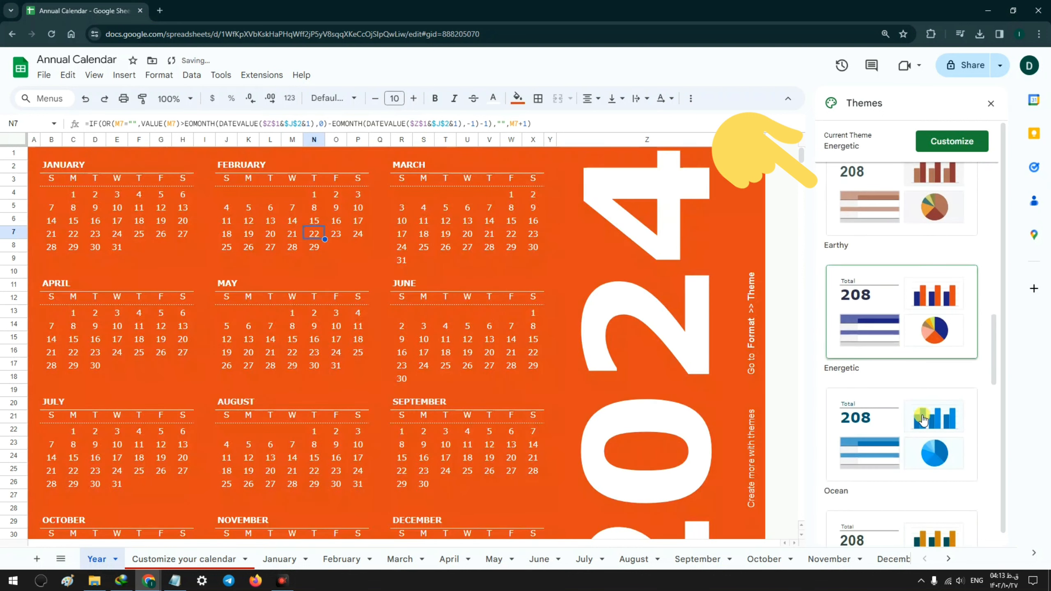
{"action": "left_click", "coordinate": [900, 433]}
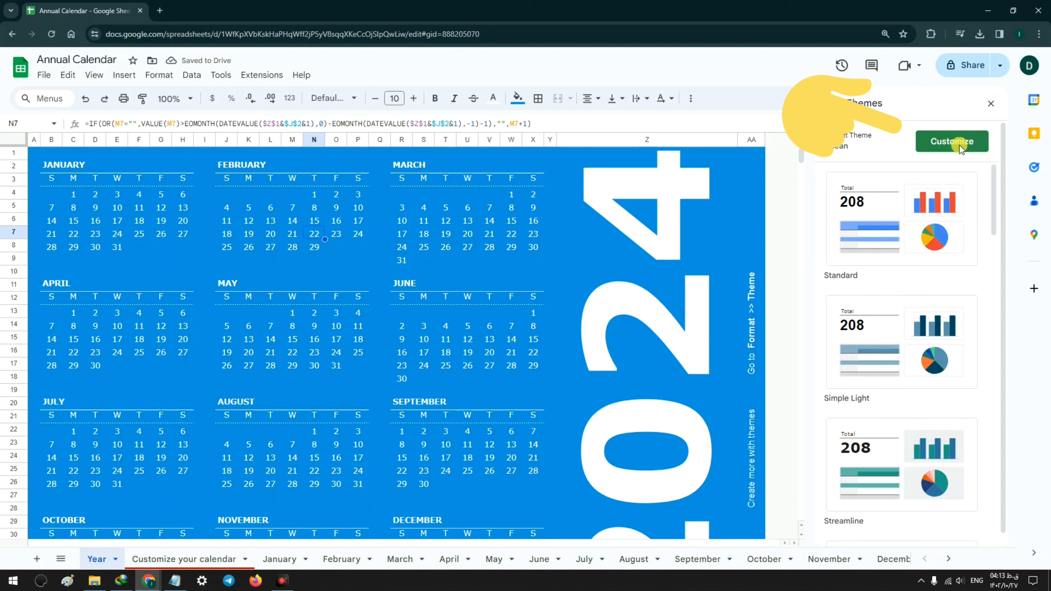
Review the Ocean theme's Verdana font and accent colors, then close the Themes sidebar
{"action": "left_click", "coordinate": [951, 141]}
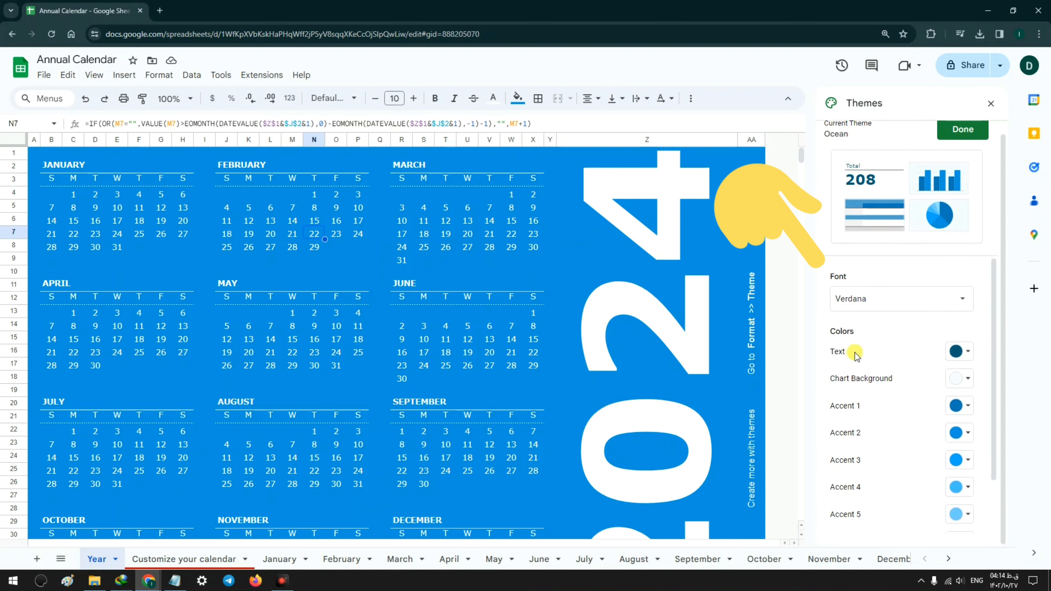
{"action": "scroll", "scroll_direction": "down", "scroll_amount": 3}
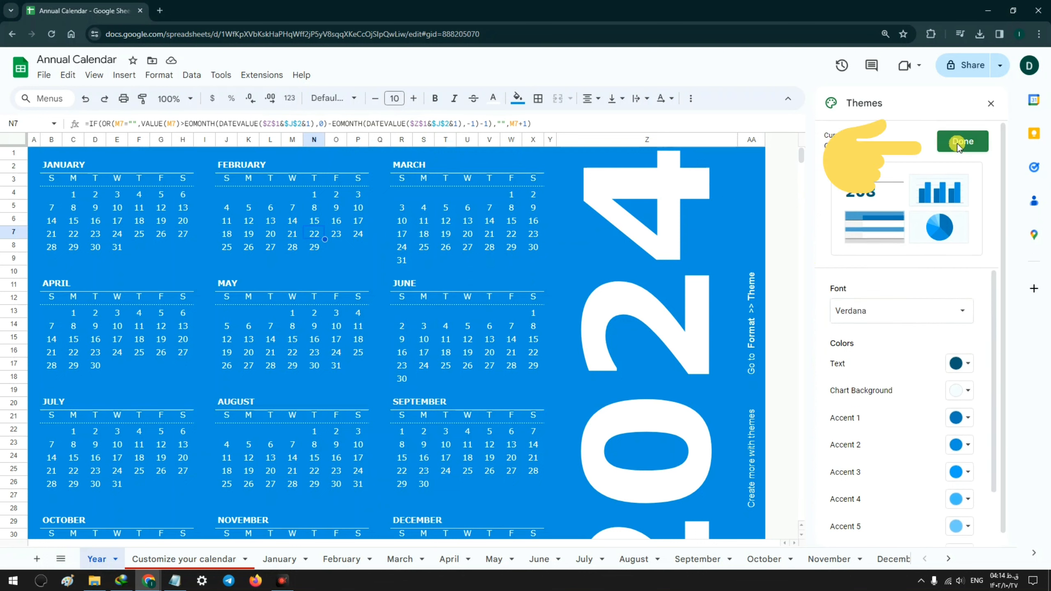
{"action": "left_click", "coordinate": [962, 141]}
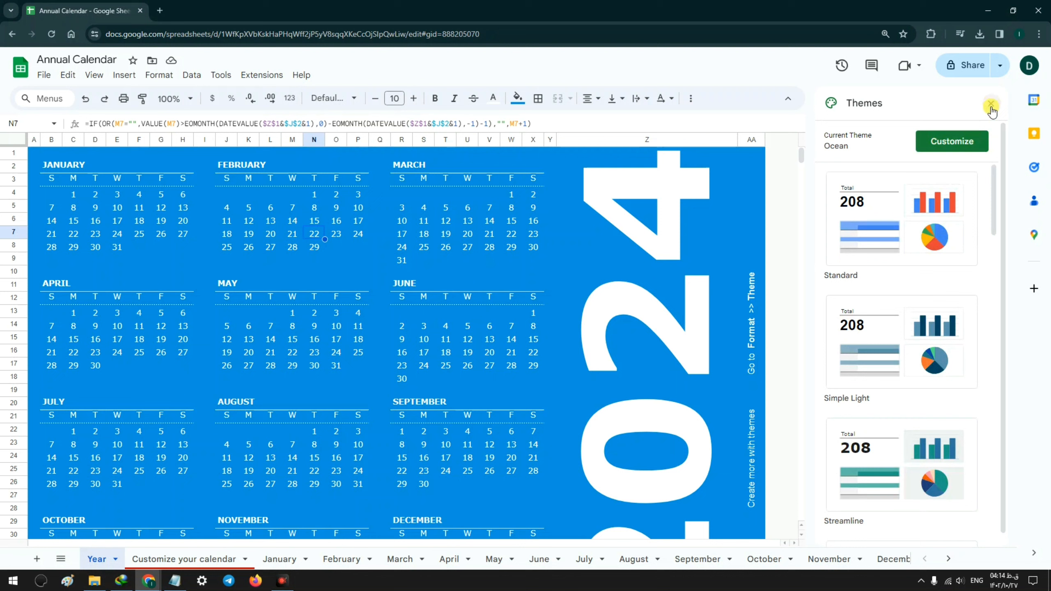
{"action": "left_click", "coordinate": [992, 108]}
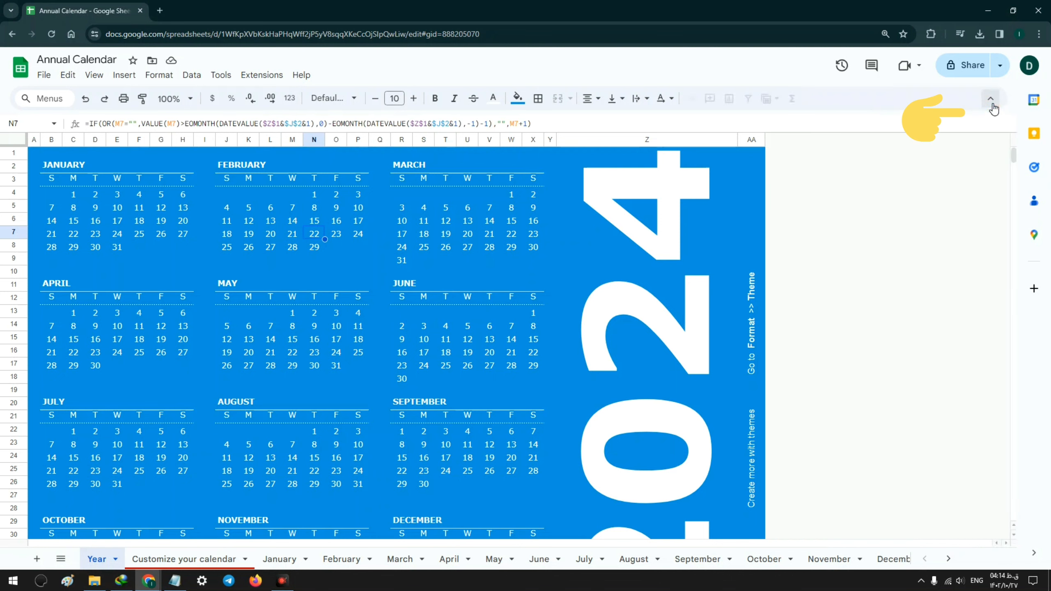
{"action": "left_click", "coordinate": [991, 98]}
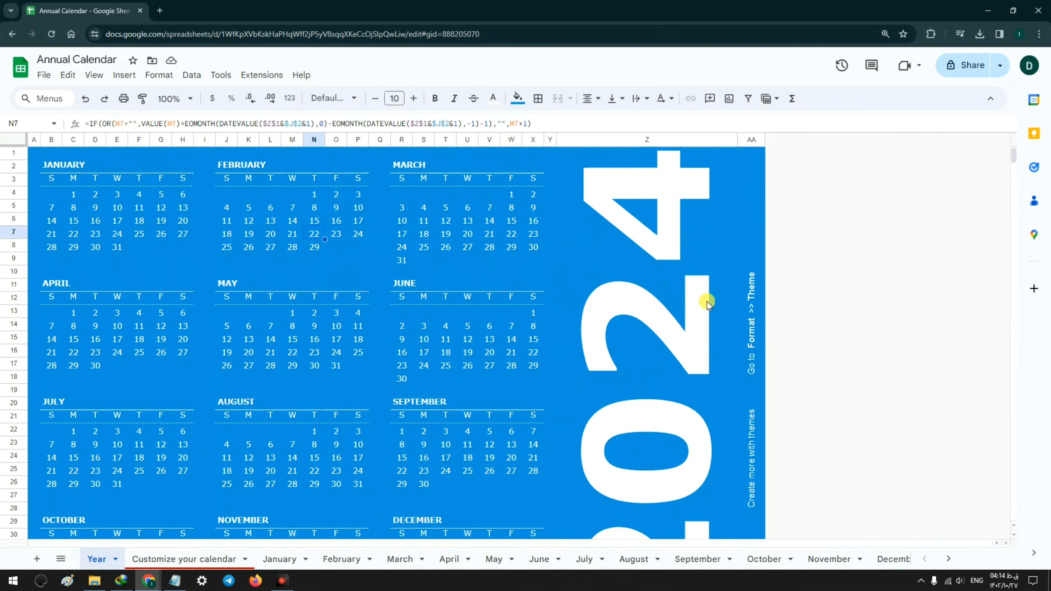